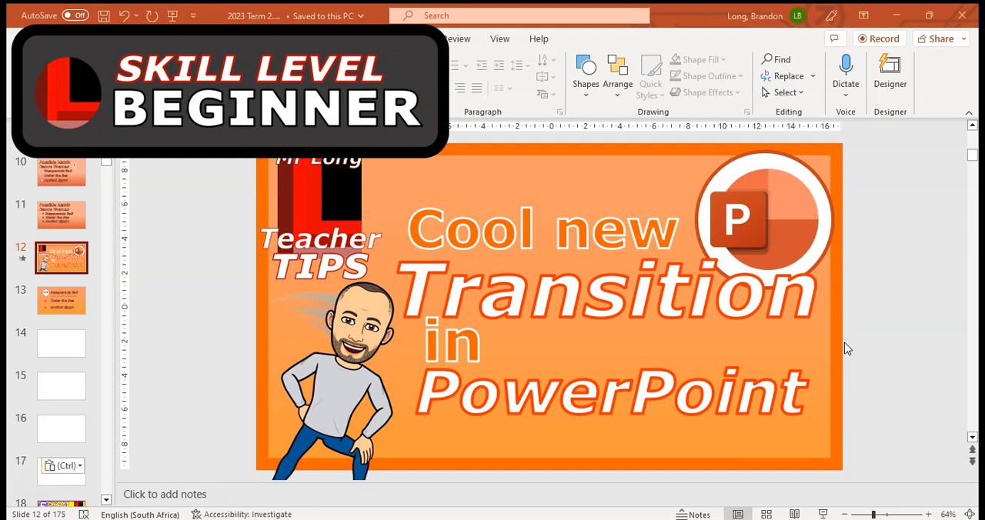
- Duplicate slide 13, which lists Masquerade Ball, Under the Sea and Ancient Egypt, as slide 14
{"action": "left_click", "coordinate": [60, 300]}
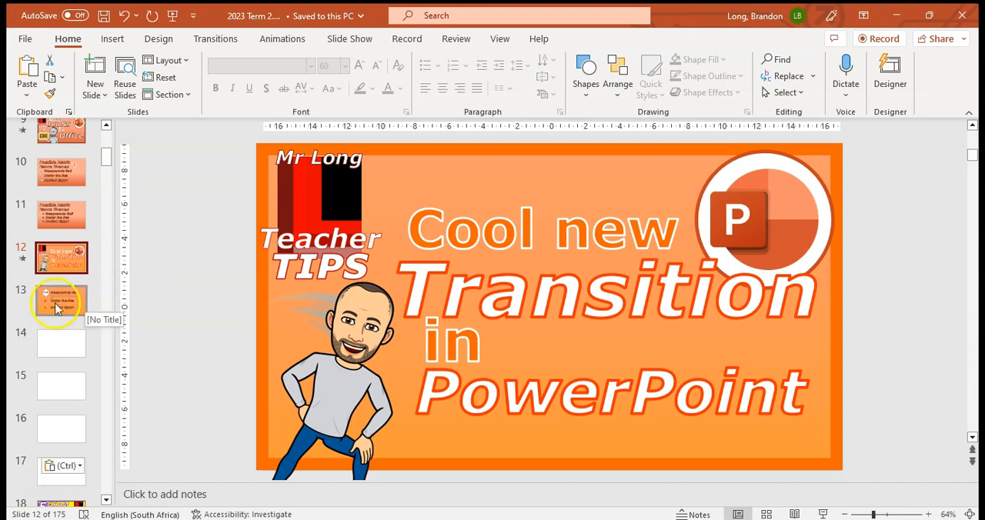
{"action": "left_click", "coordinate": [61, 300]}
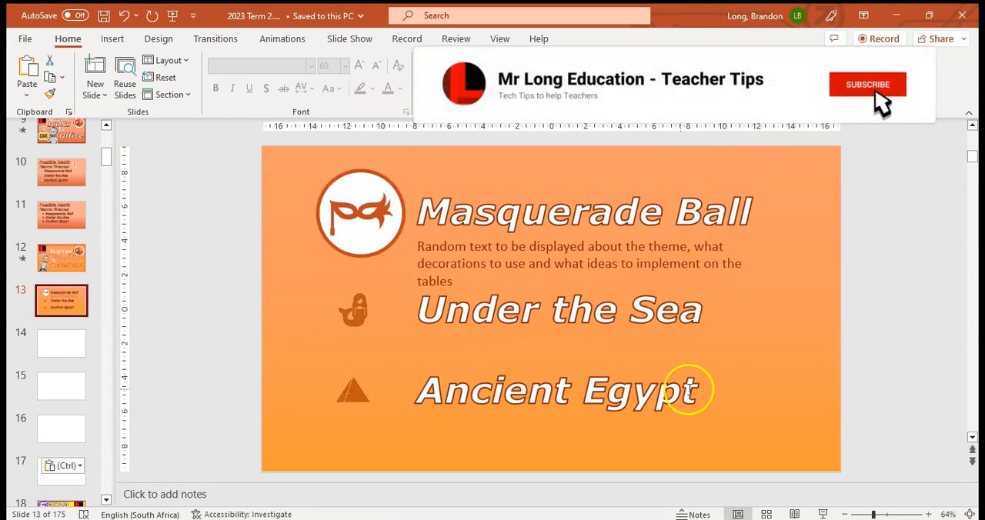
{"action": "left_click", "coordinate": [867, 84]}
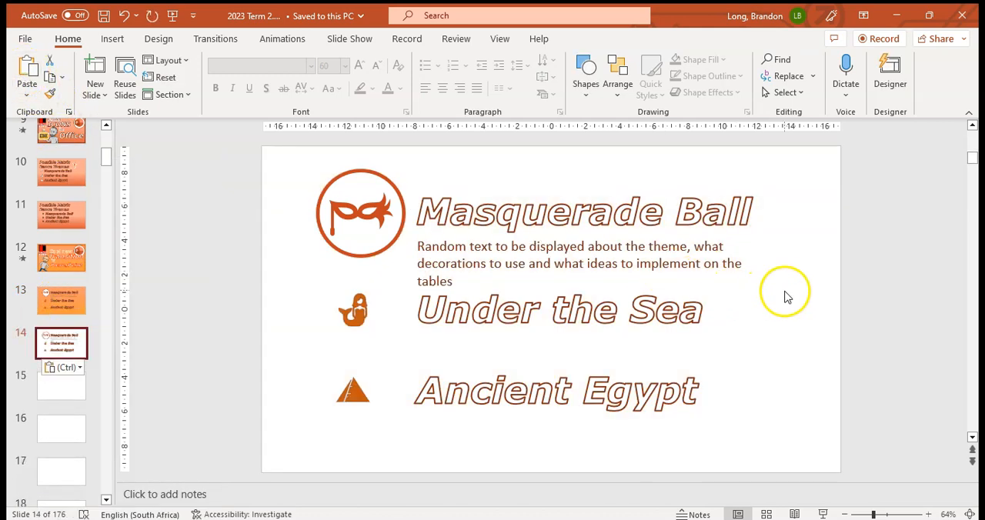
- Restore slide 14's orange gradient fill via Format Background and apply the Morph transition
{"action": "right_click", "coordinate": [784, 297]}
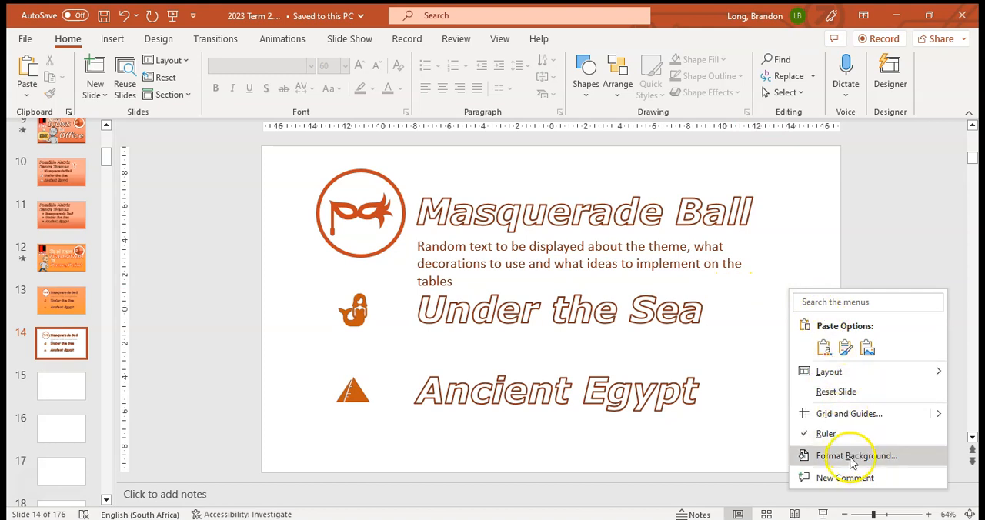
{"action": "left_click", "coordinate": [857, 456]}
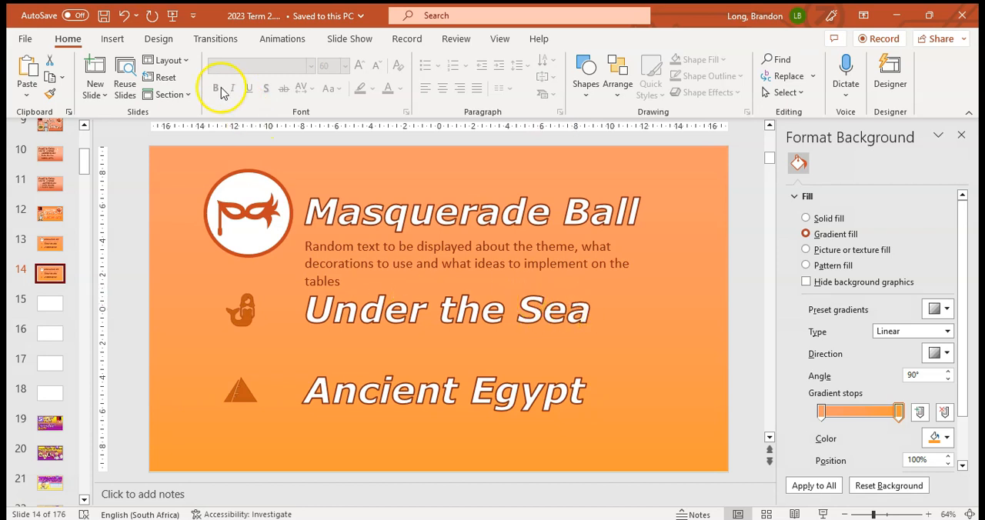
{"action": "left_click", "coordinate": [215, 39]}
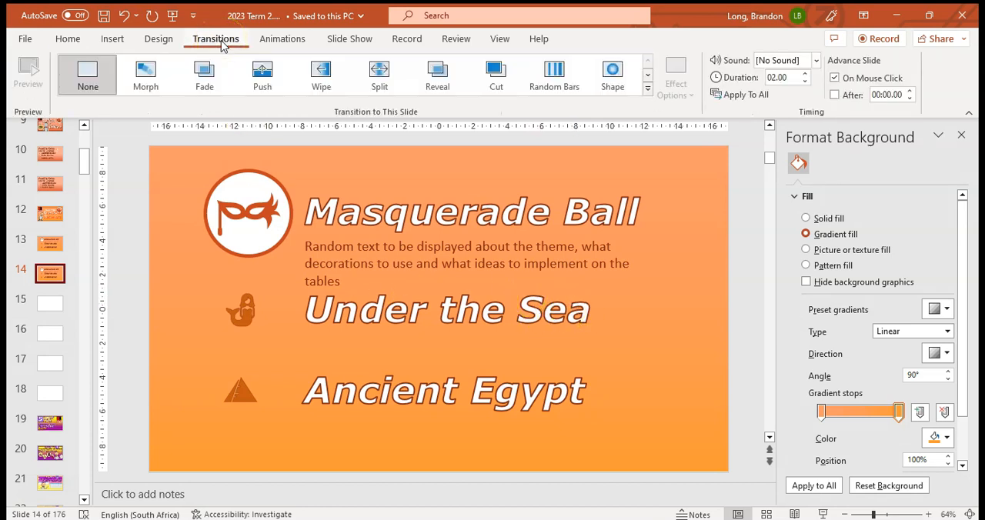
{"action": "left_click", "coordinate": [145, 75]}
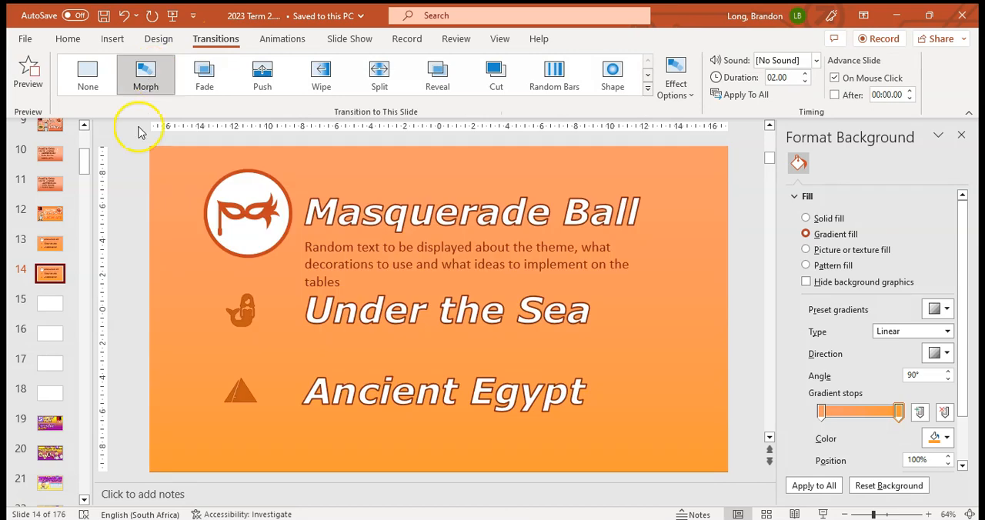
{"action": "left_click", "coordinate": [50, 243]}
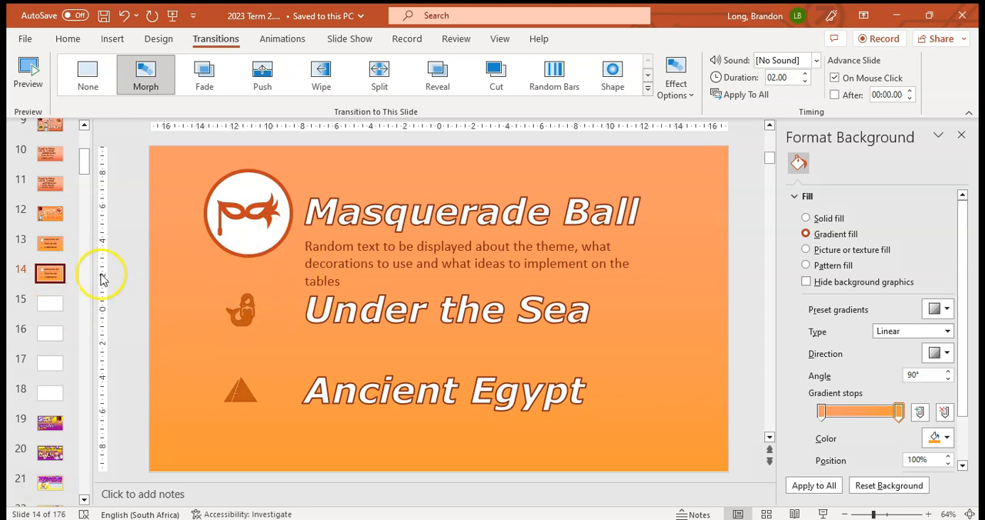
- Put the mermaid in the large circle with pyramid and mask below, and retitle it Under the Sea
{"action": "left_click", "coordinate": [248, 212]}
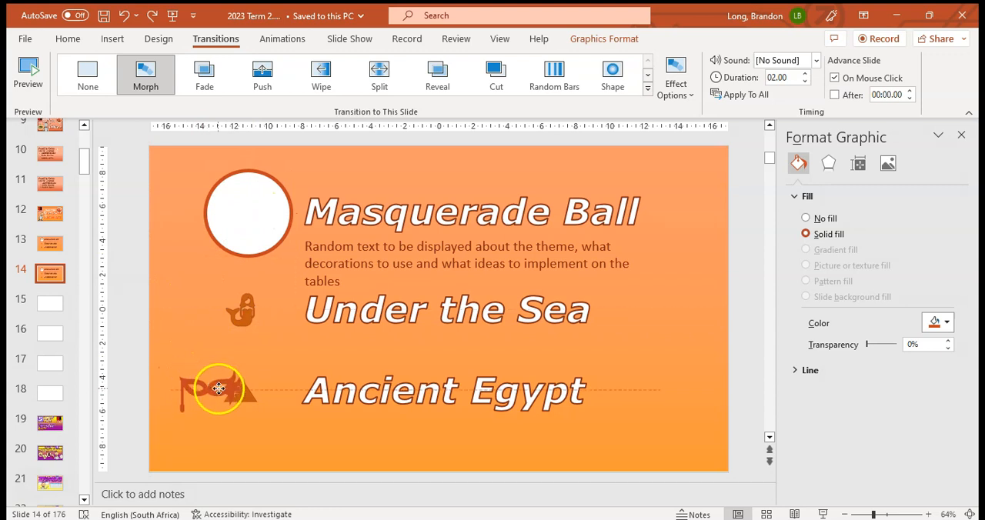
{"action": "left_click", "coordinate": [242, 389]}
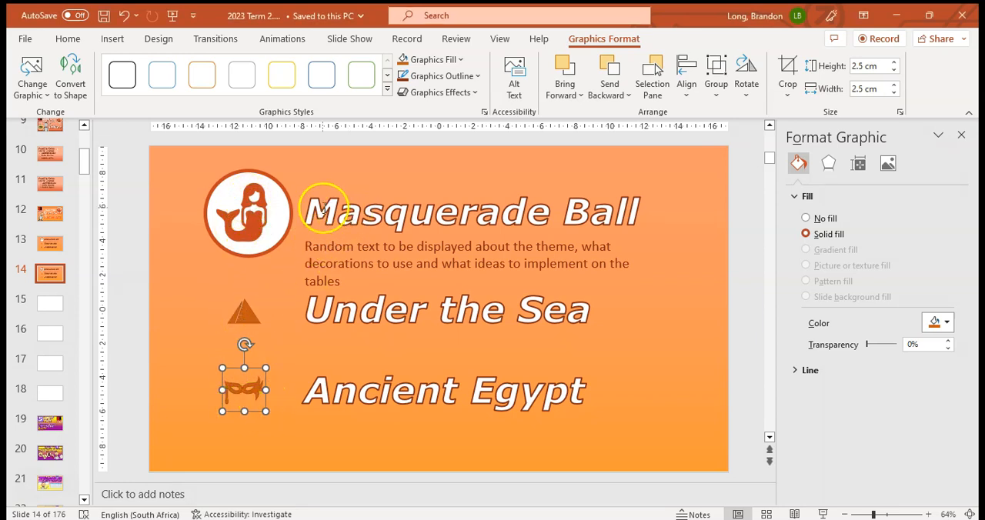
{"action": "left_click", "coordinate": [469, 212]}
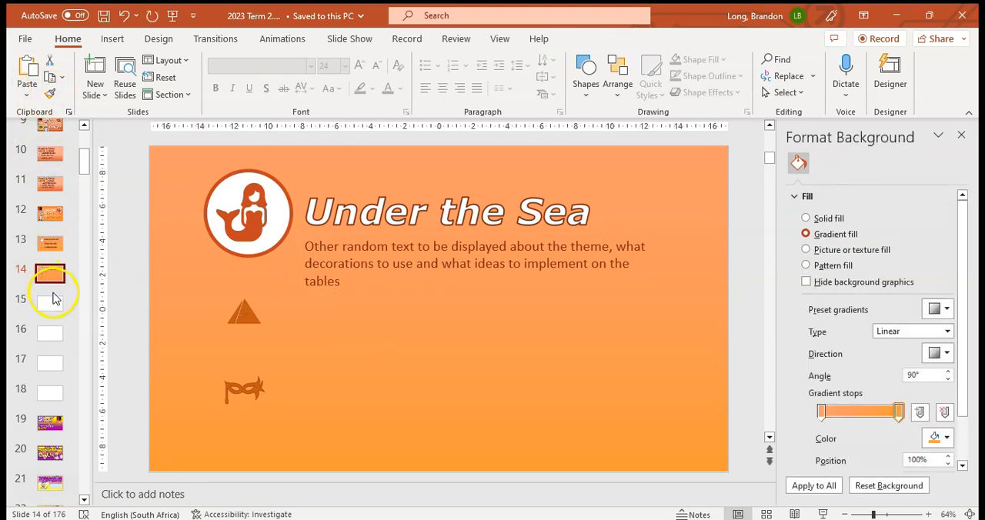
{"action": "left_click", "coordinate": [50, 299]}
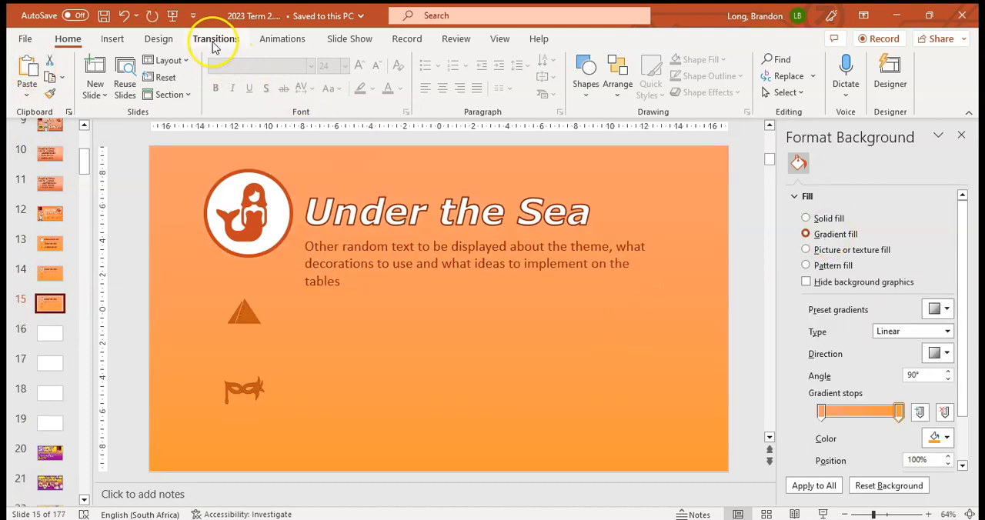
- Confirm Morph on the new slide and begin moving the mask icon for Ancient Egypt
{"action": "left_click", "coordinate": [216, 39]}
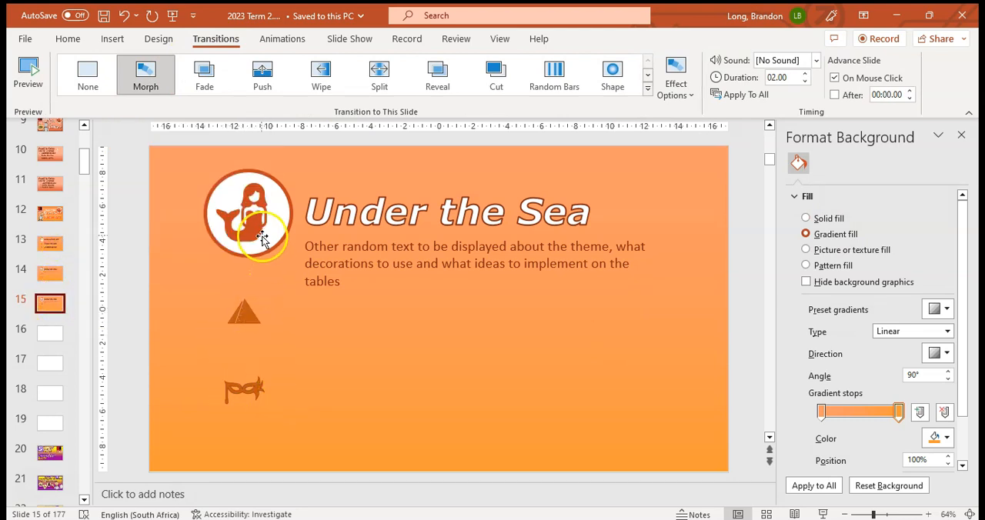
{"action": "mouse_move", "coordinate": [270, 373]}
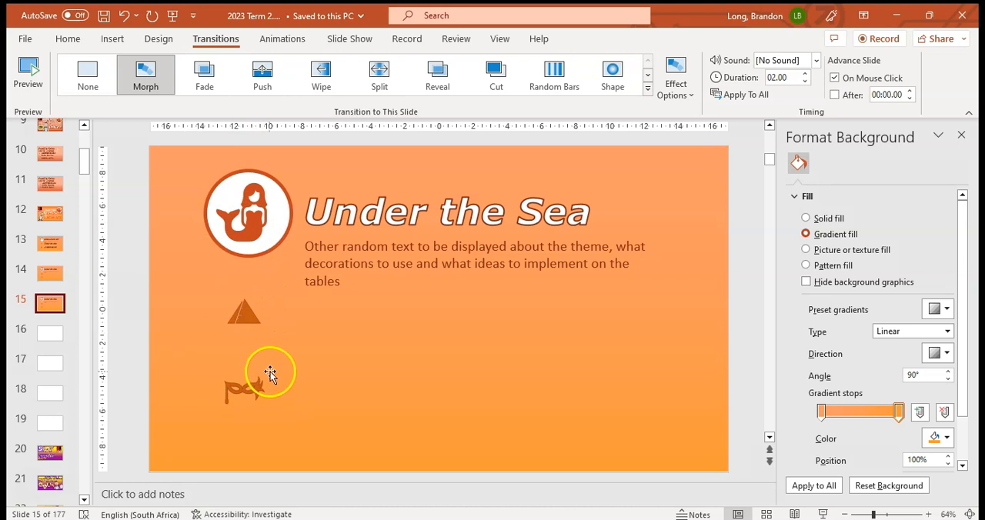
{"action": "left_click", "coordinate": [67, 38]}
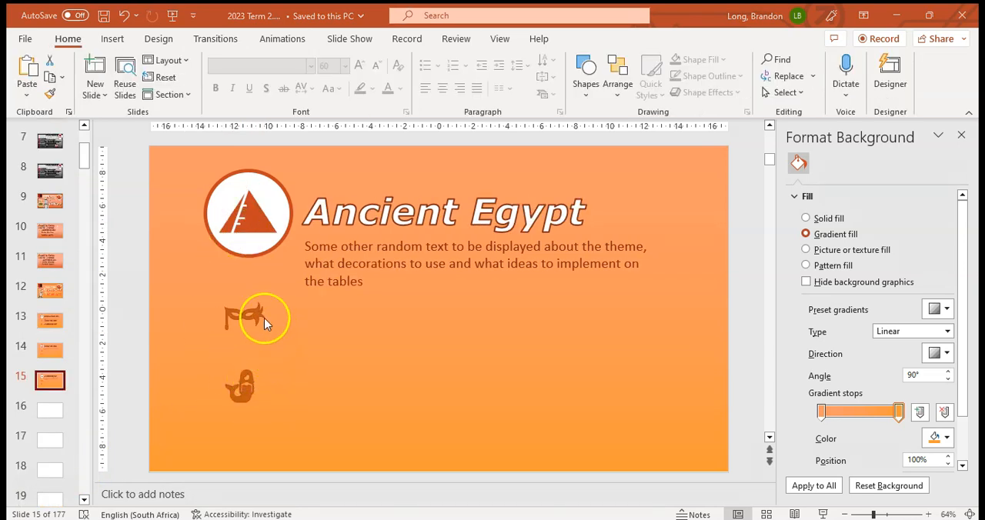
{"action": "mouse_move", "coordinate": [238, 369]}
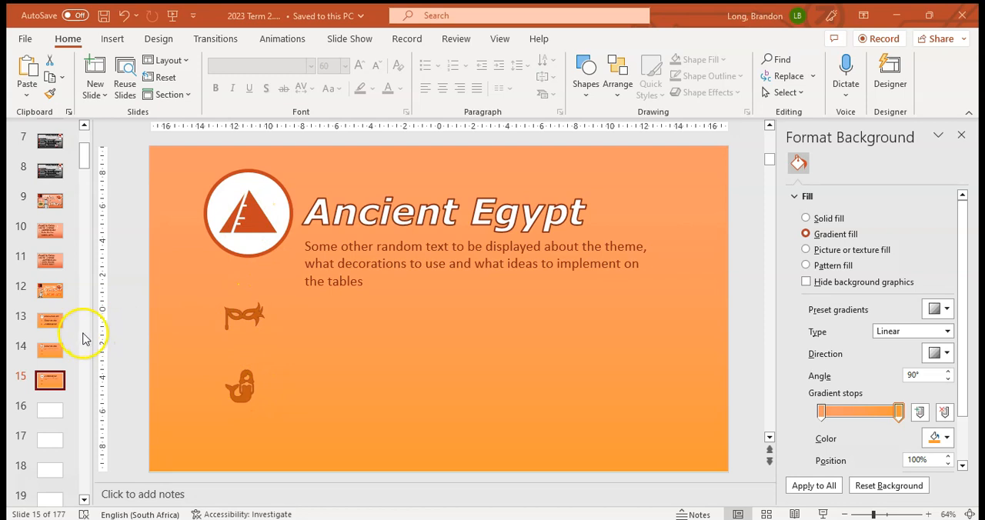
{"action": "left_click", "coordinate": [50, 317]}
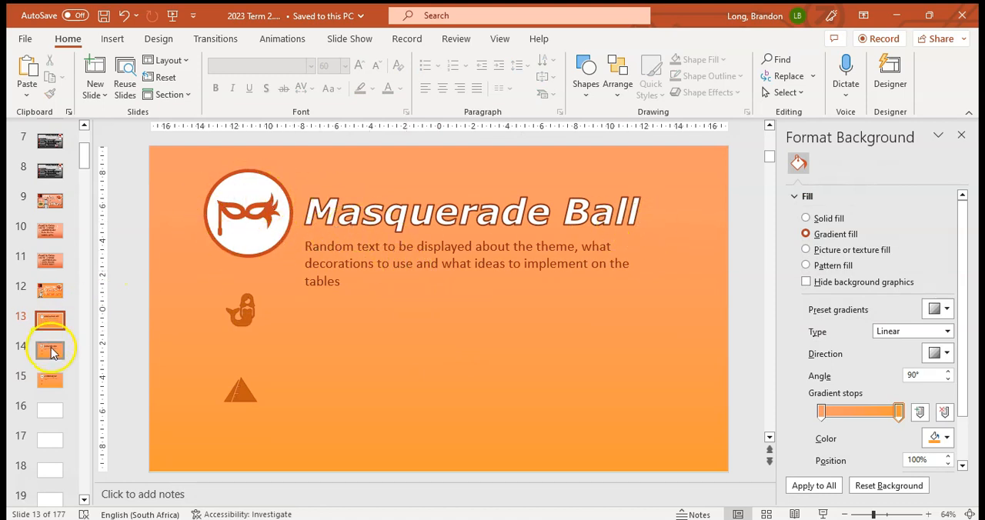
{"action": "left_click", "coordinate": [49, 350]}
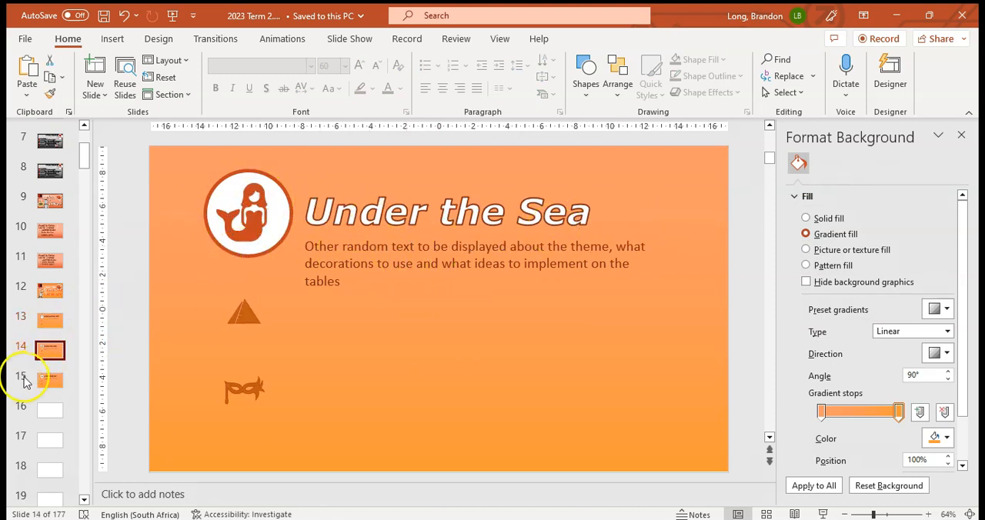
{"action": "left_click", "coordinate": [50, 380]}
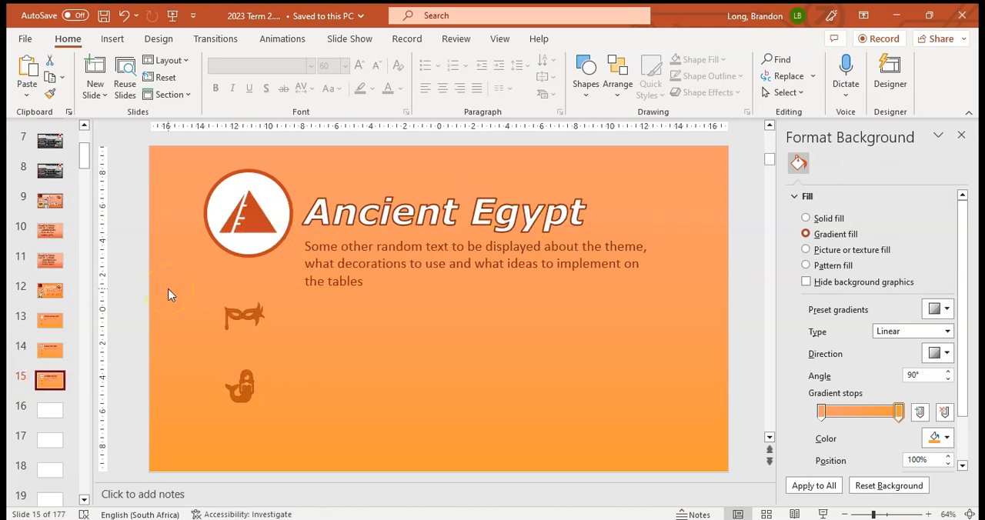
{"action": "left_click", "coordinate": [49, 320]}
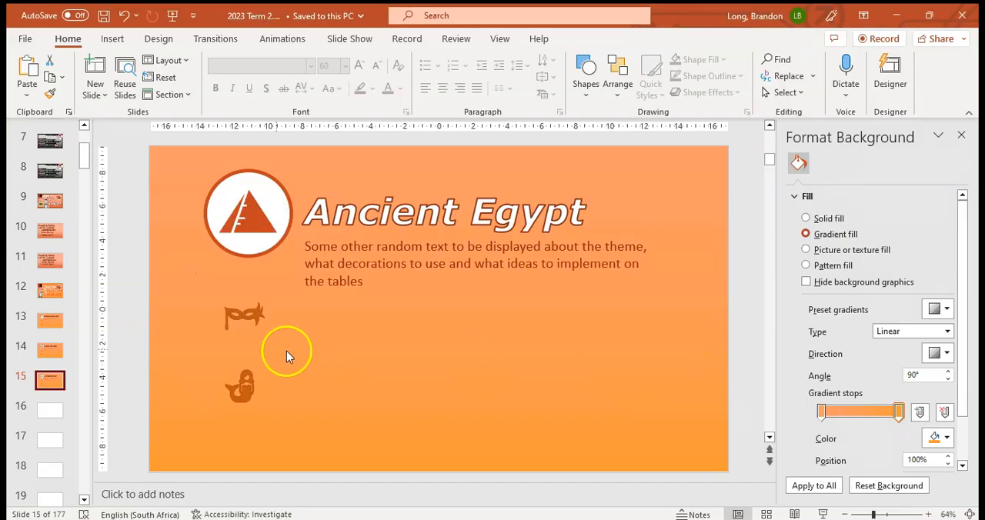
- Return to the Masquerade Ball slide 13 and show its transition settings with the Morph explanation
{"action": "left_click", "coordinate": [49, 317]}
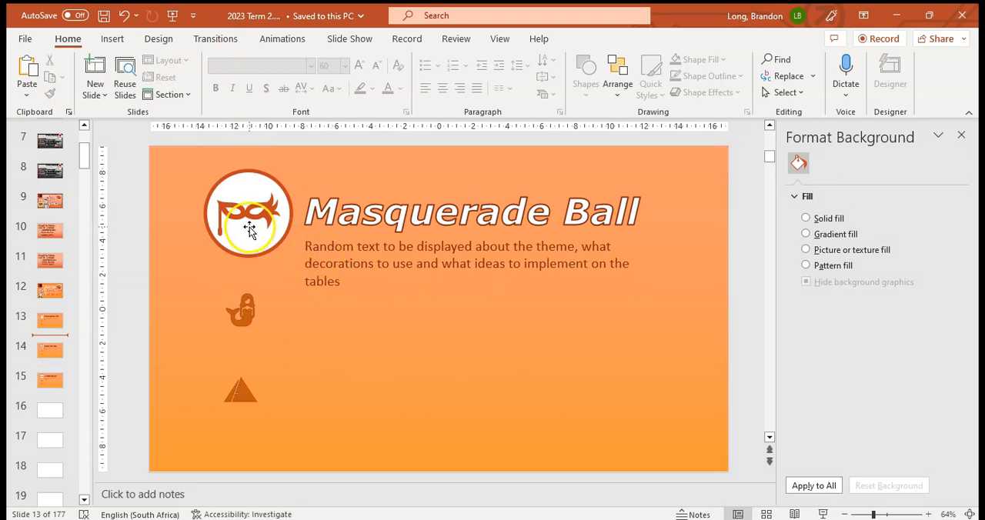
{"action": "mouse_move", "coordinate": [423, 182]}
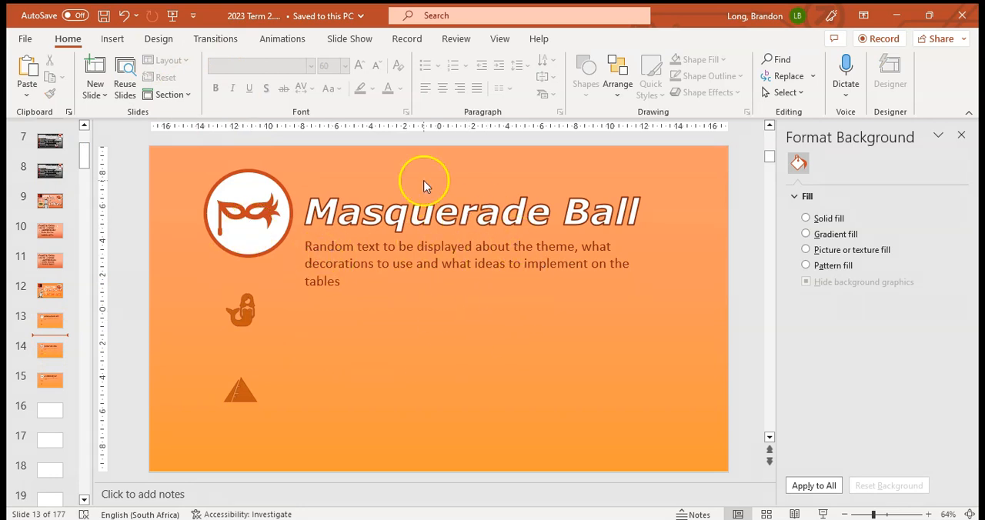
{"action": "mouse_move", "coordinate": [549, 316]}
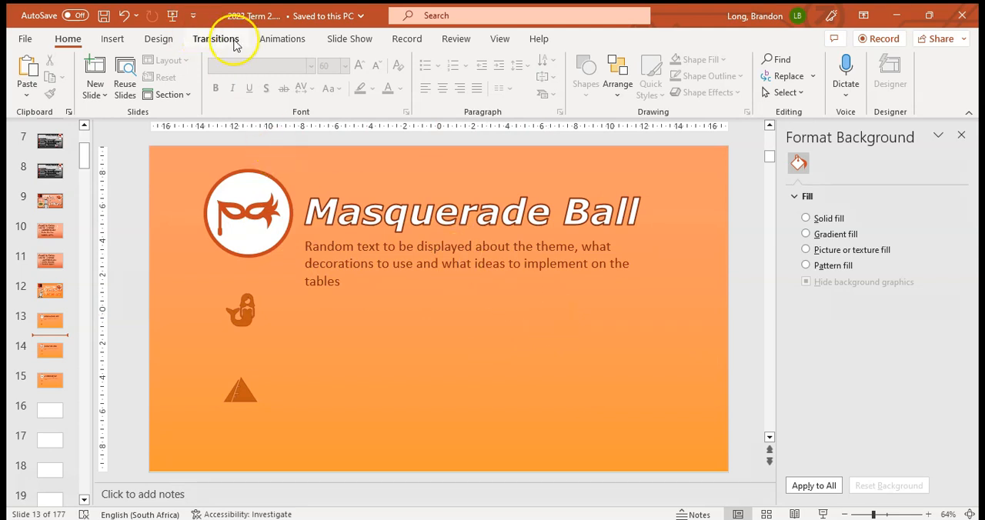
{"action": "left_click", "coordinate": [215, 38]}
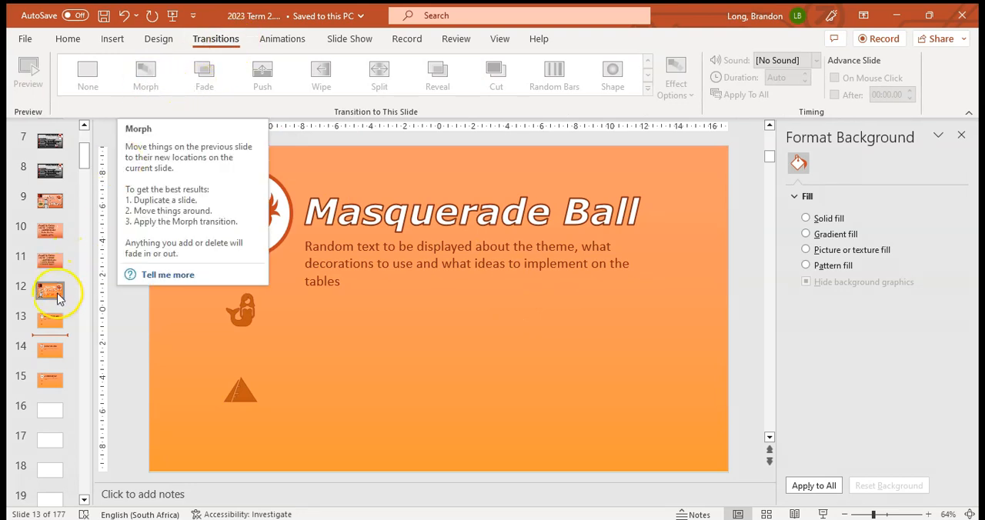